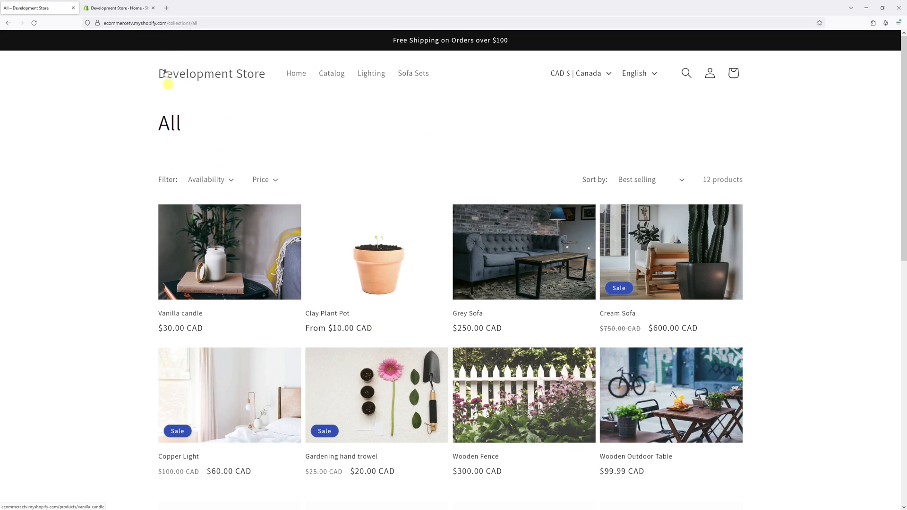
Switch to the Shopify admin and go to Online Store themes
click(118, 7)
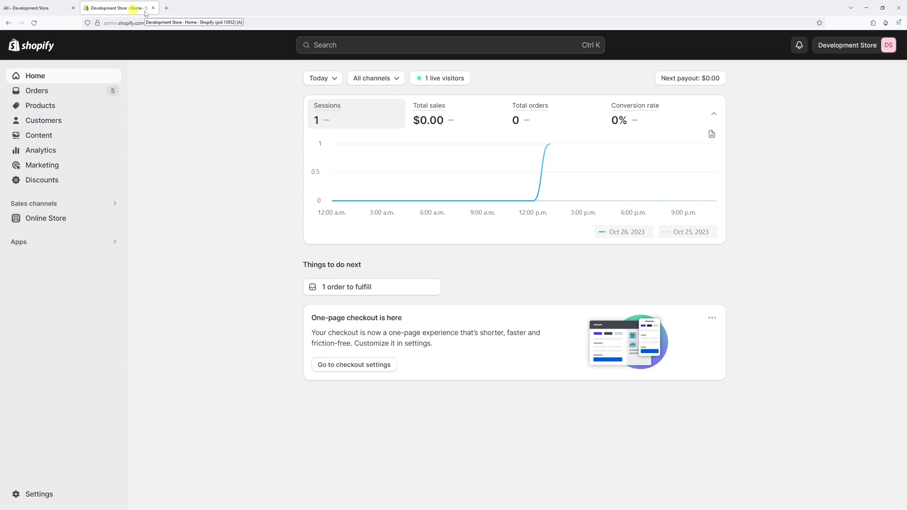
click(45, 218)
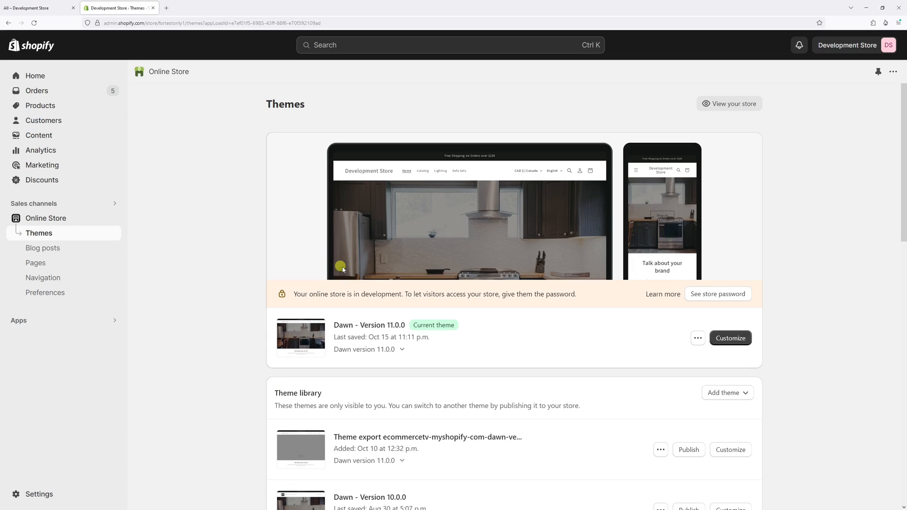
Customize the Dawn theme and switch the preview to the Default collection template
click(730, 338)
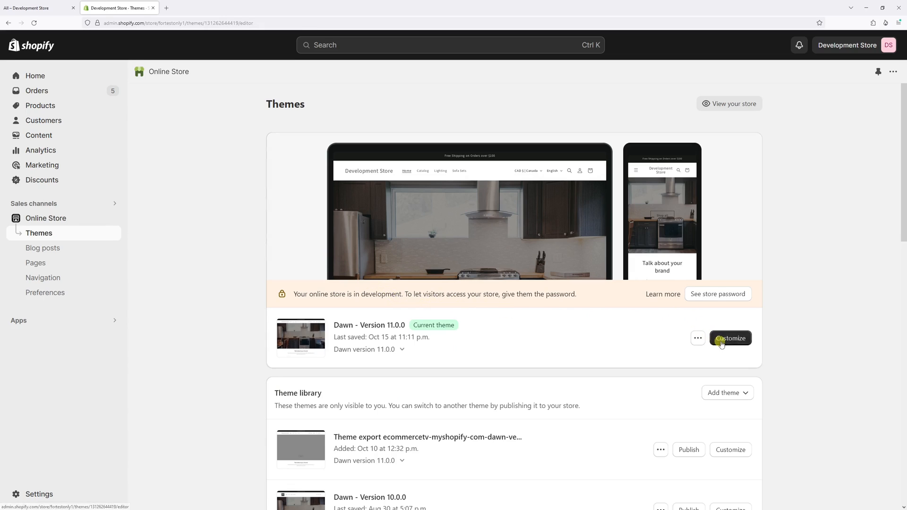
click(730, 337)
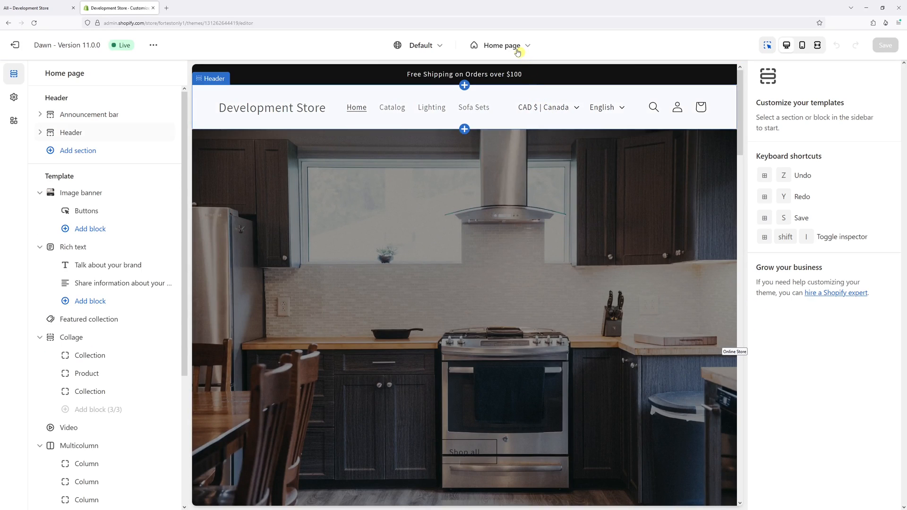
click(523, 46)
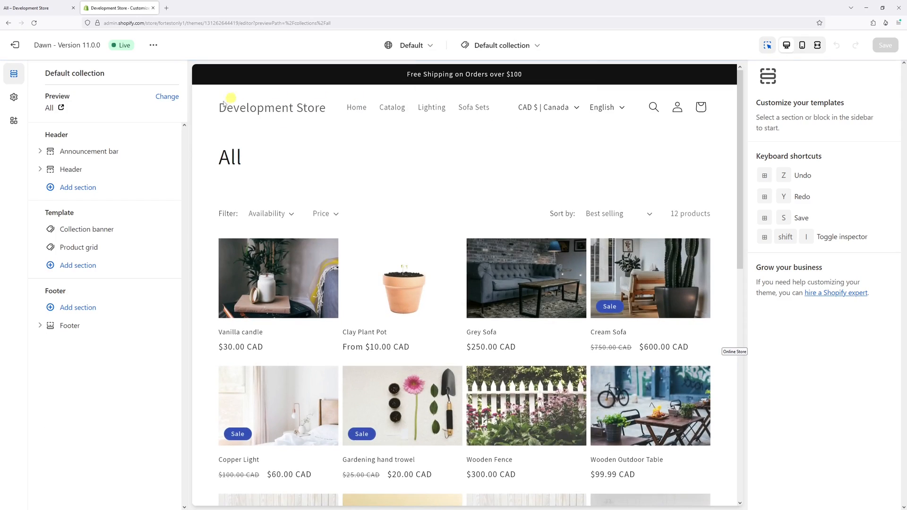
Enable quick add button on the Product grid section, save, and return to the live collection page
click(79, 248)
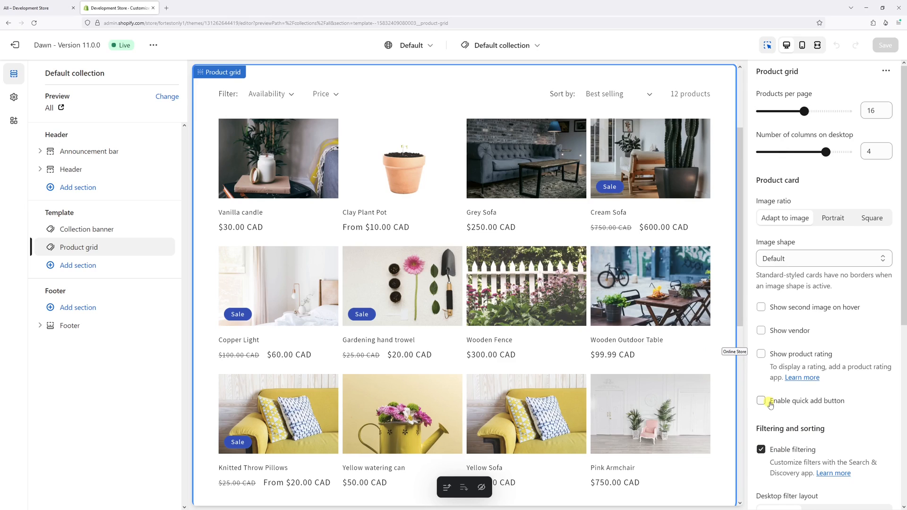
click(760, 401)
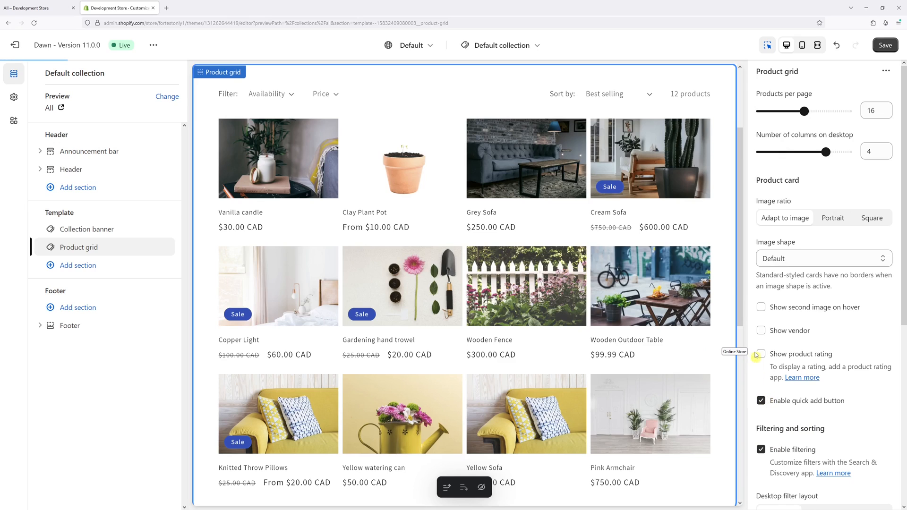
click(761, 401)
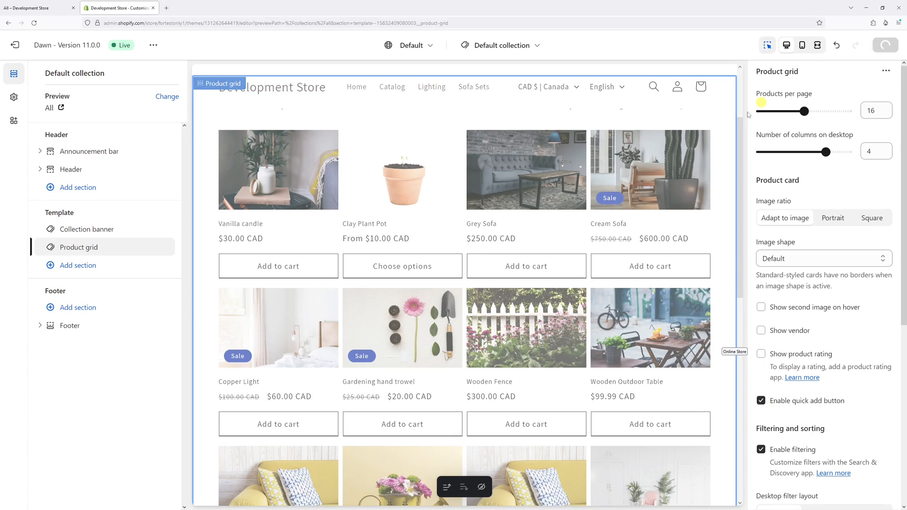
click(883, 45)
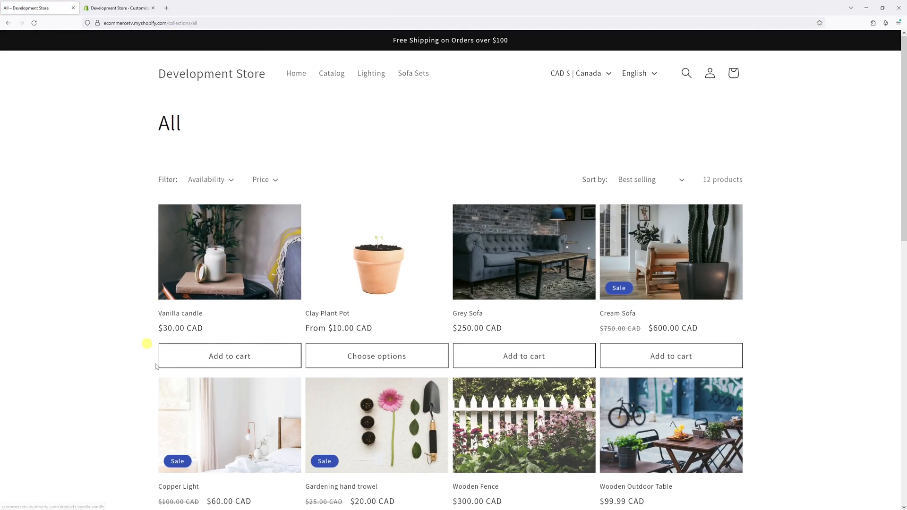
mouse_move(151, 395)
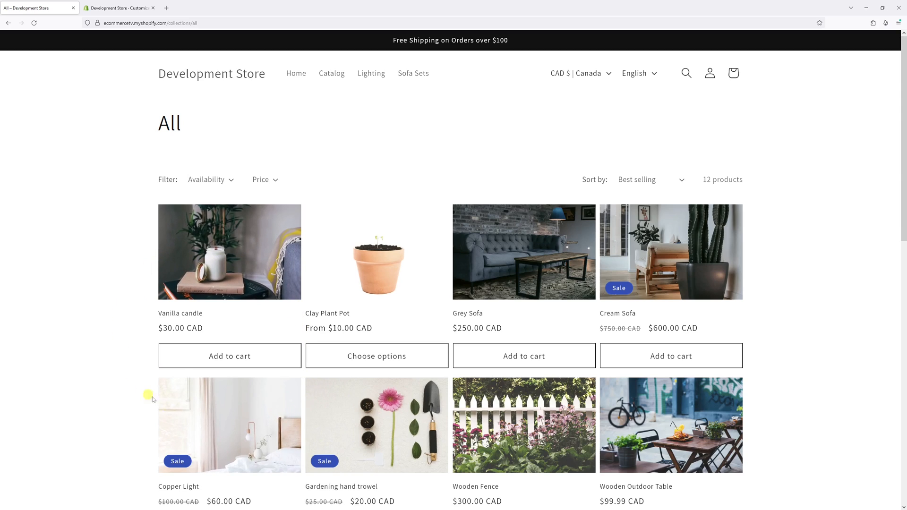
mouse_move(388, 363)
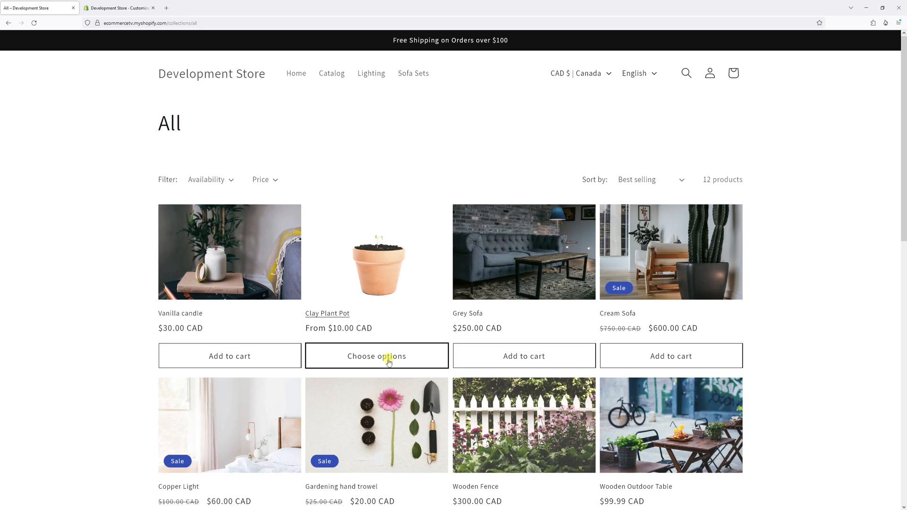
Quick-add a Clay Plant Pot in Orange, Large to the cart and close the popup
click(376, 356)
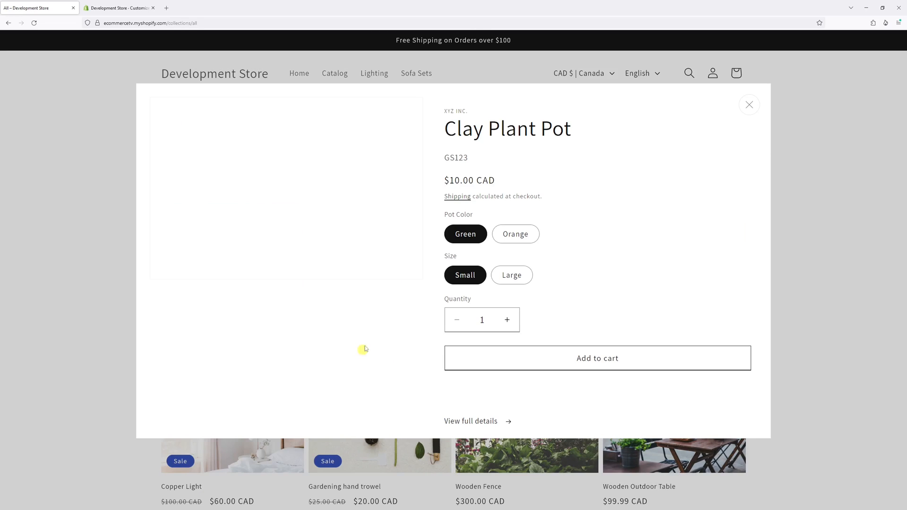
click(516, 234)
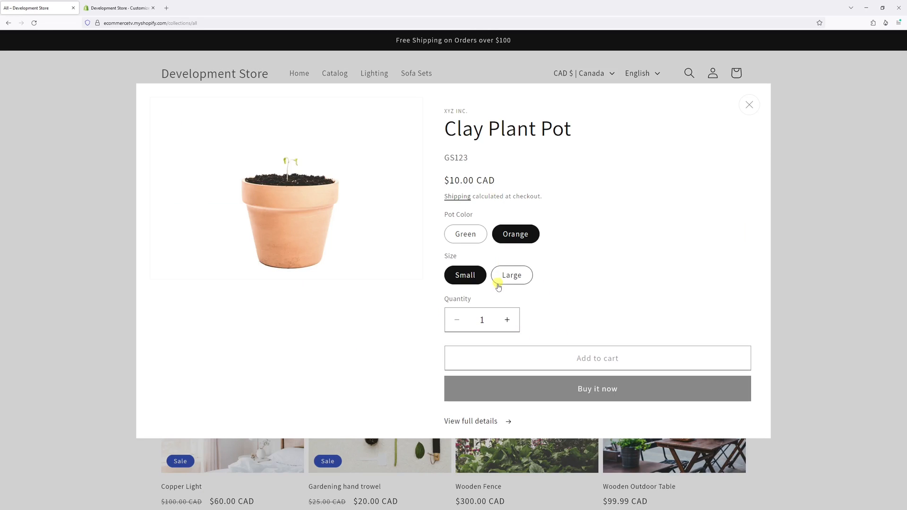
click(511, 275)
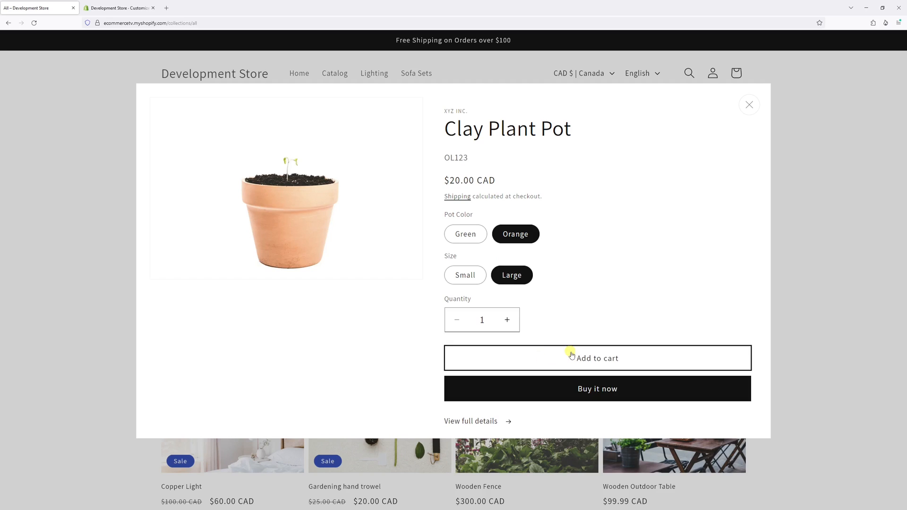
click(597, 358)
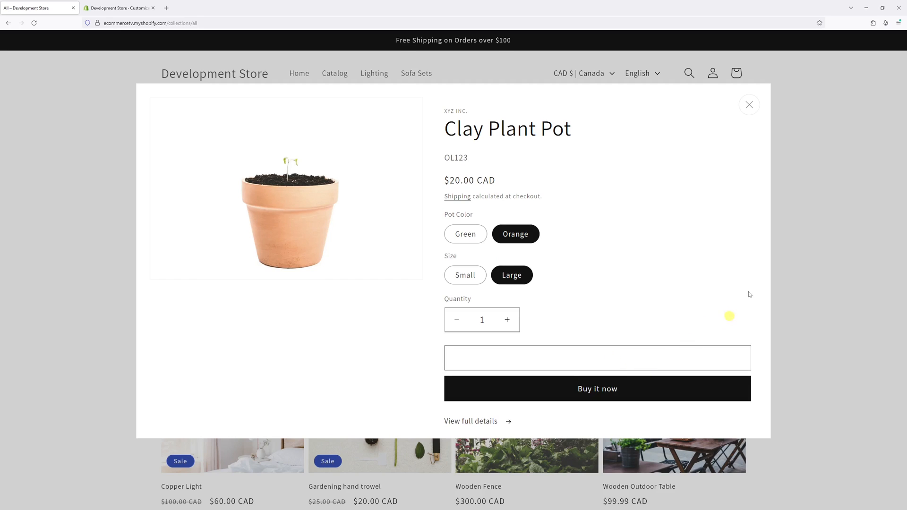
click(748, 104)
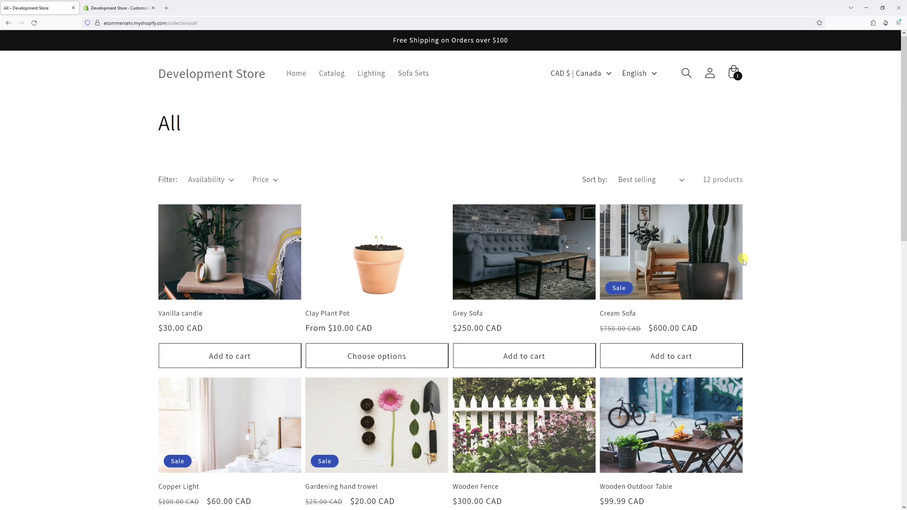